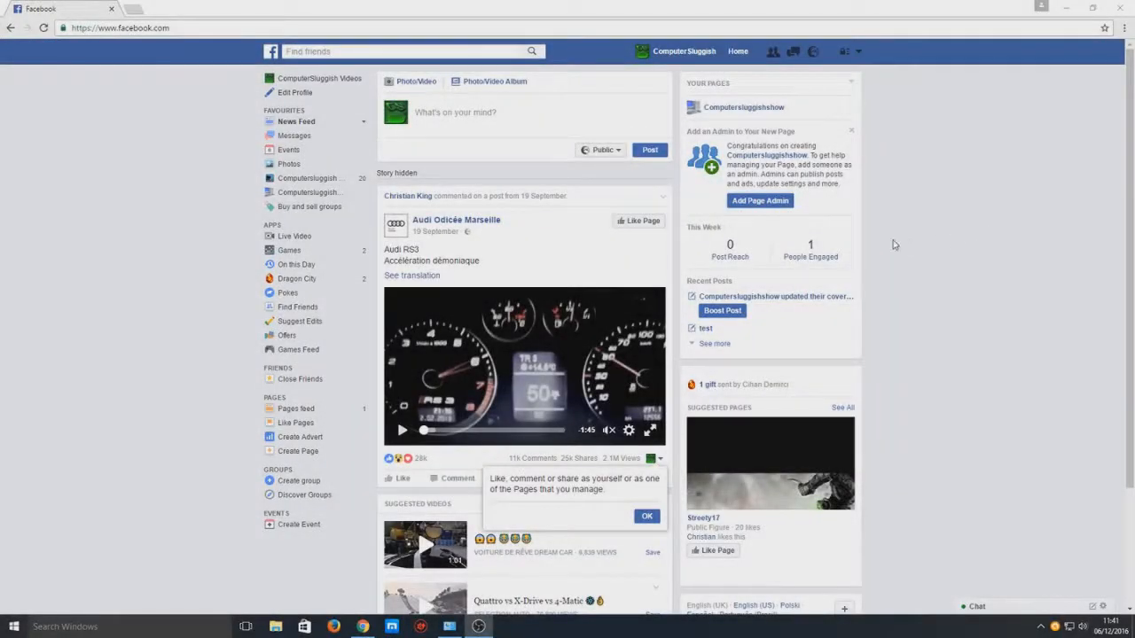
mouse_move(879, 255)
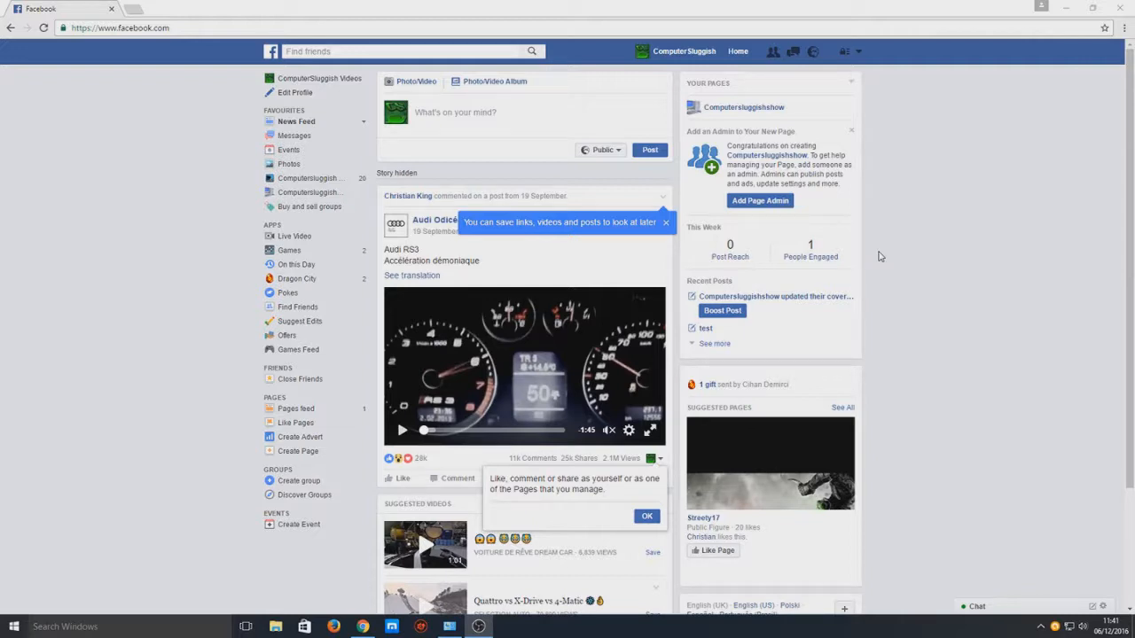
mouse_move(309, 496)
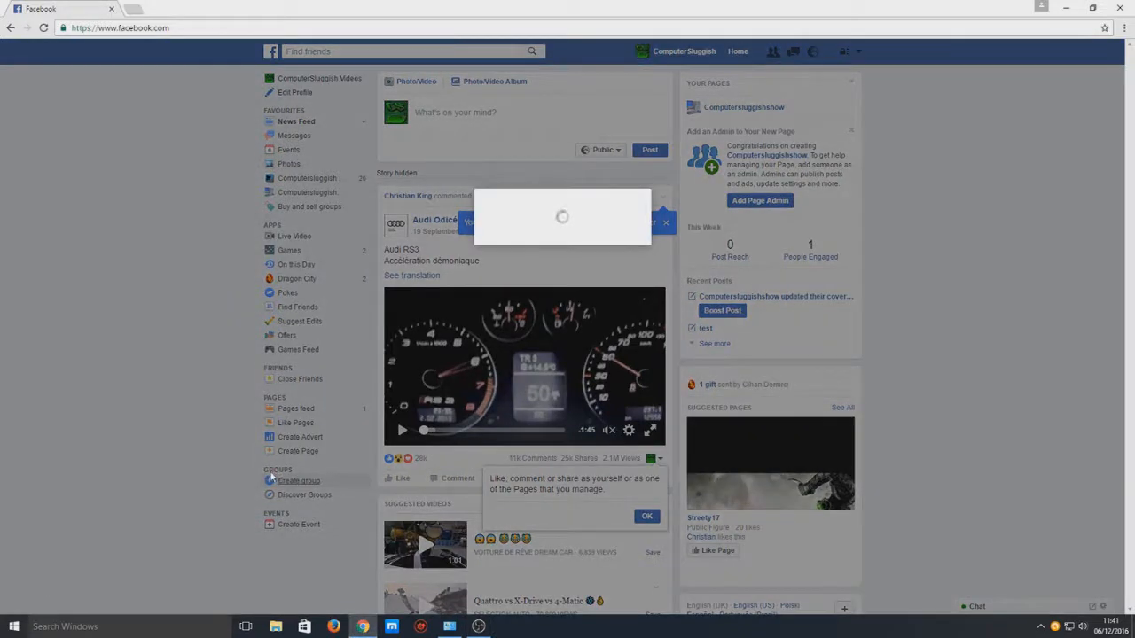
Start creating a new Facebook group, bringing up the Create New Group dialog
click(299, 480)
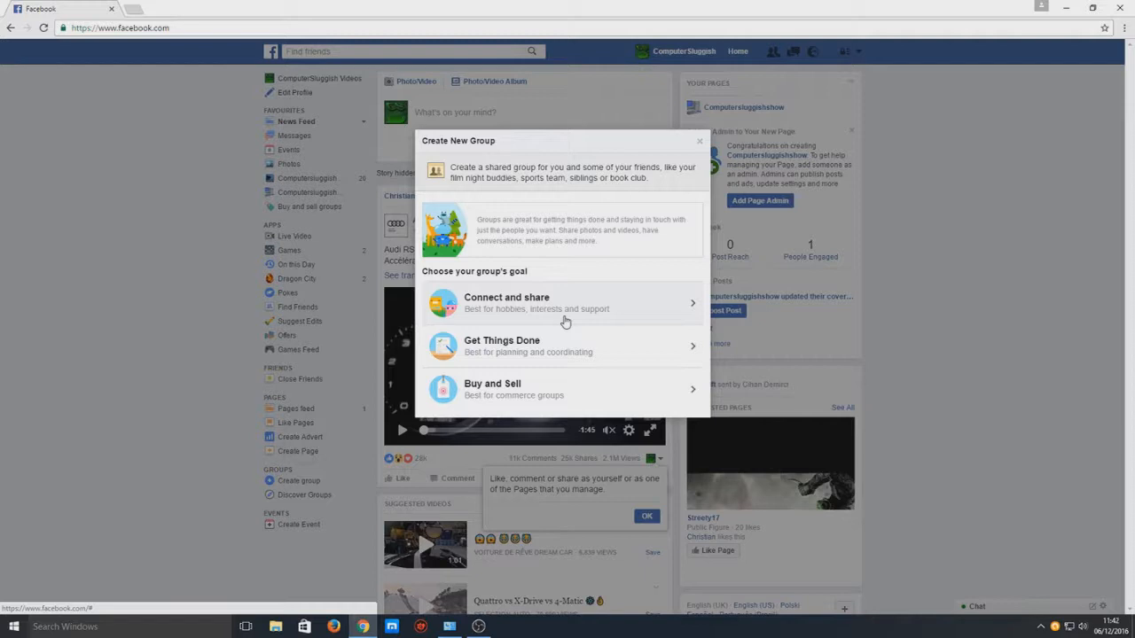
mouse_move(596, 344)
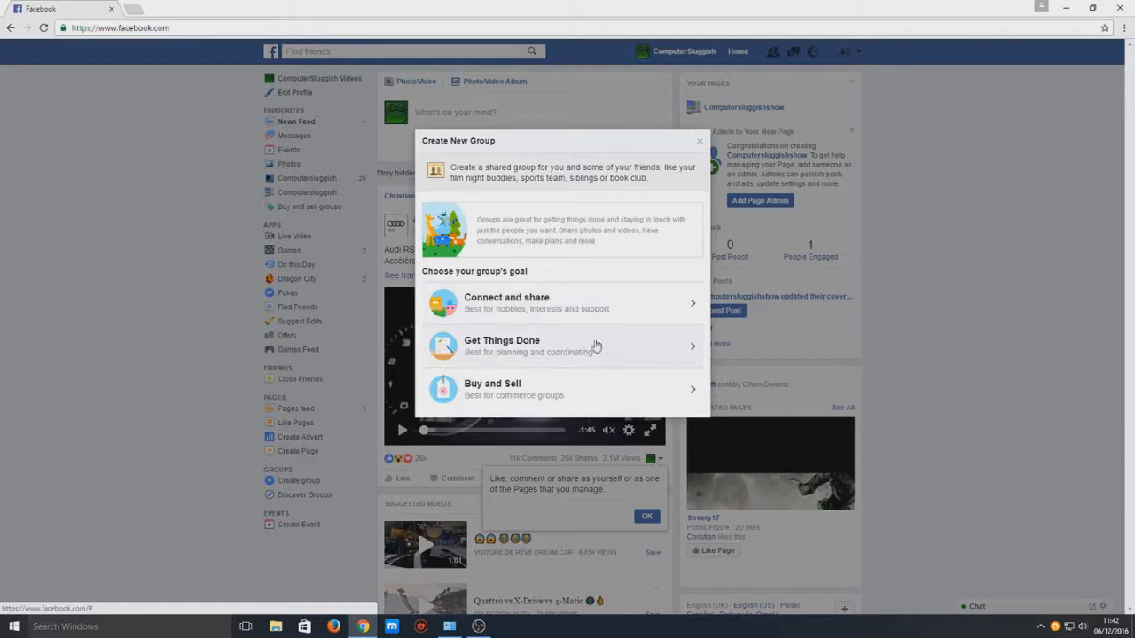
mouse_move(592, 353)
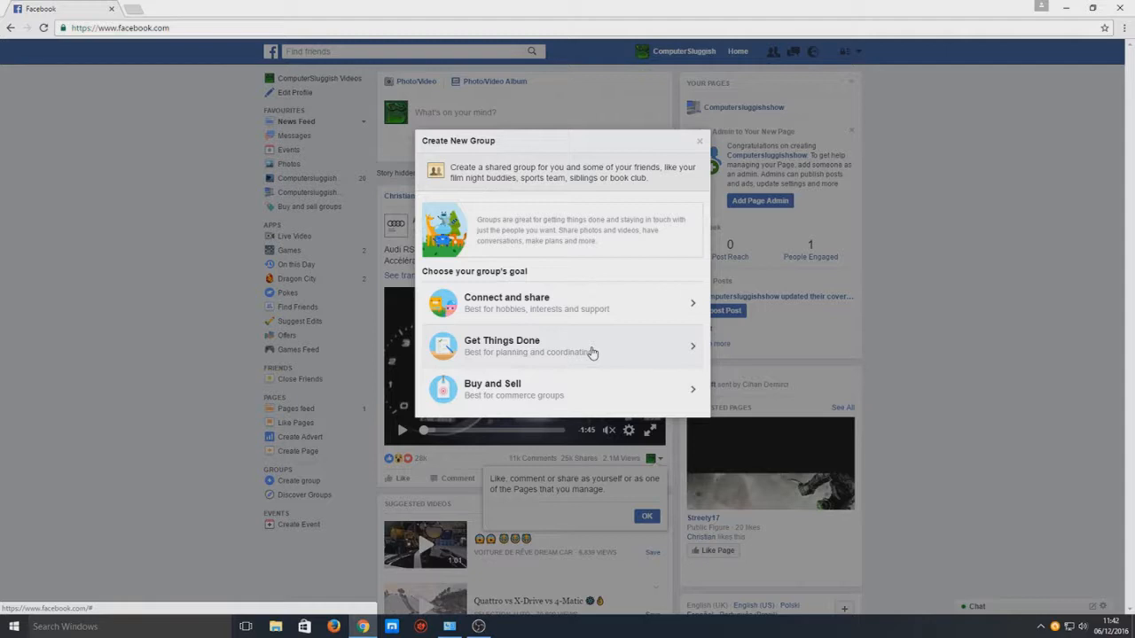
mouse_move(620, 308)
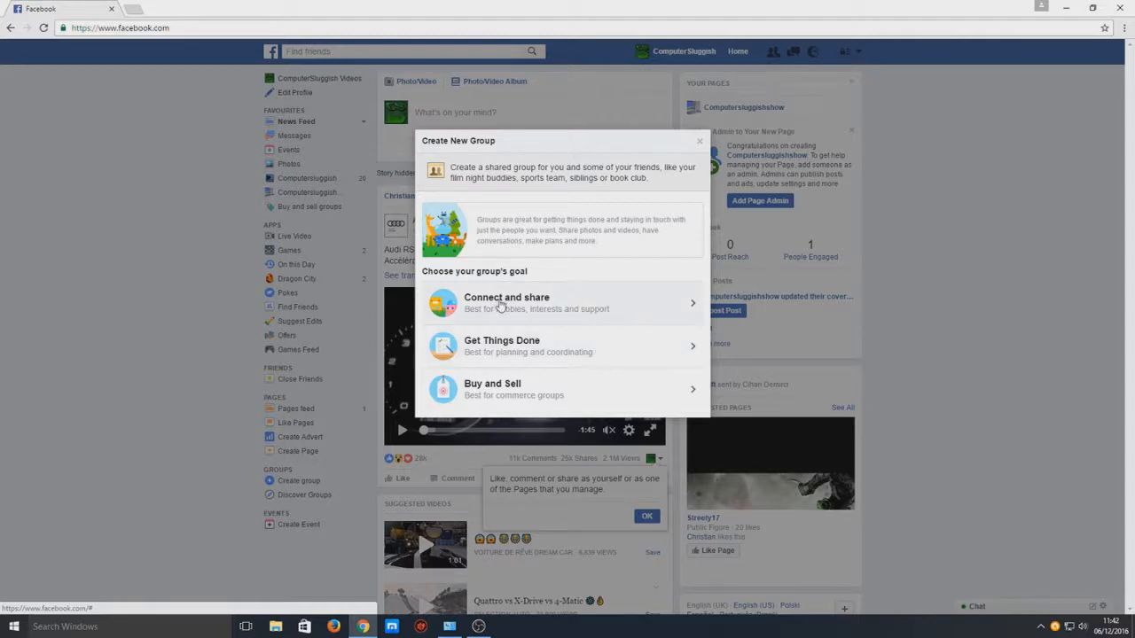
mouse_move(562, 305)
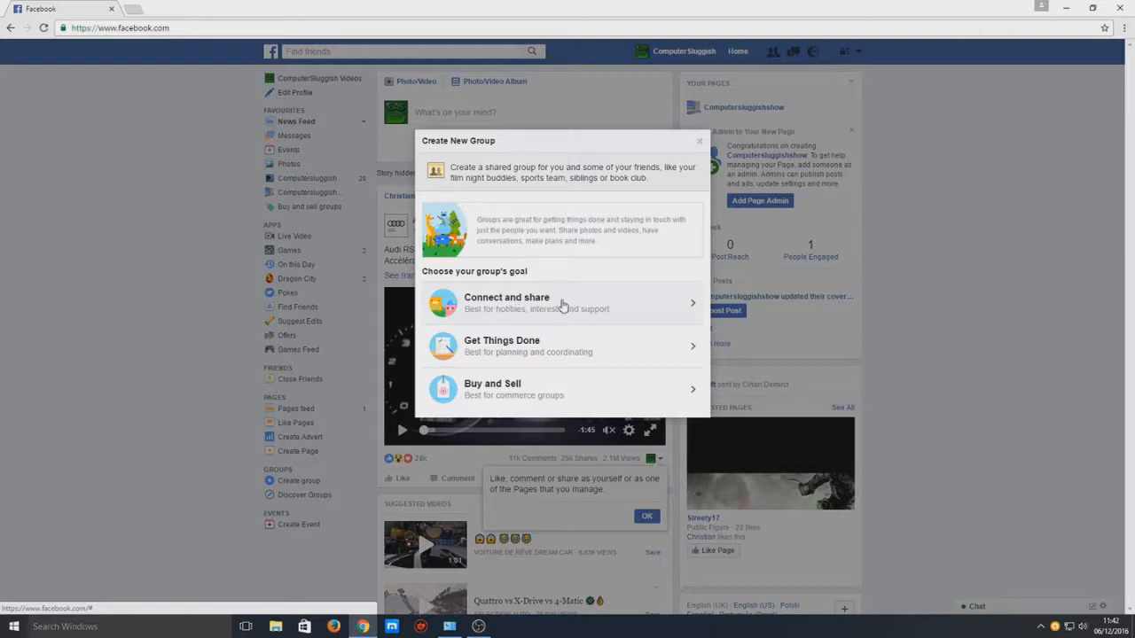
Choose the Connect and share goal and name the group 'IT Interest Group CS'
click(507, 304)
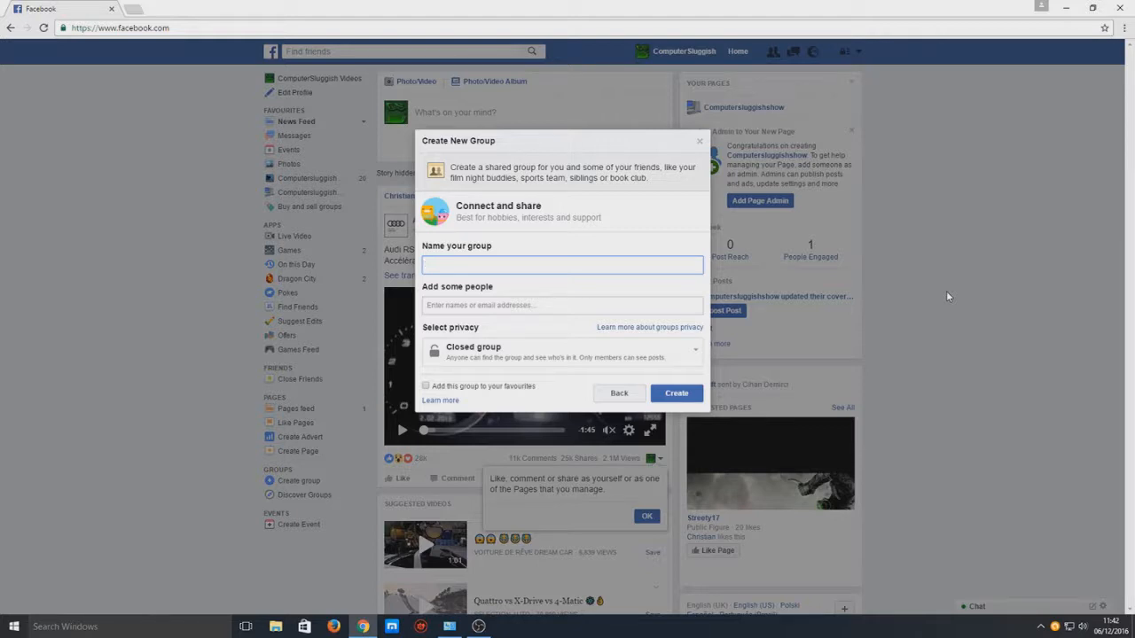
click(560, 264)
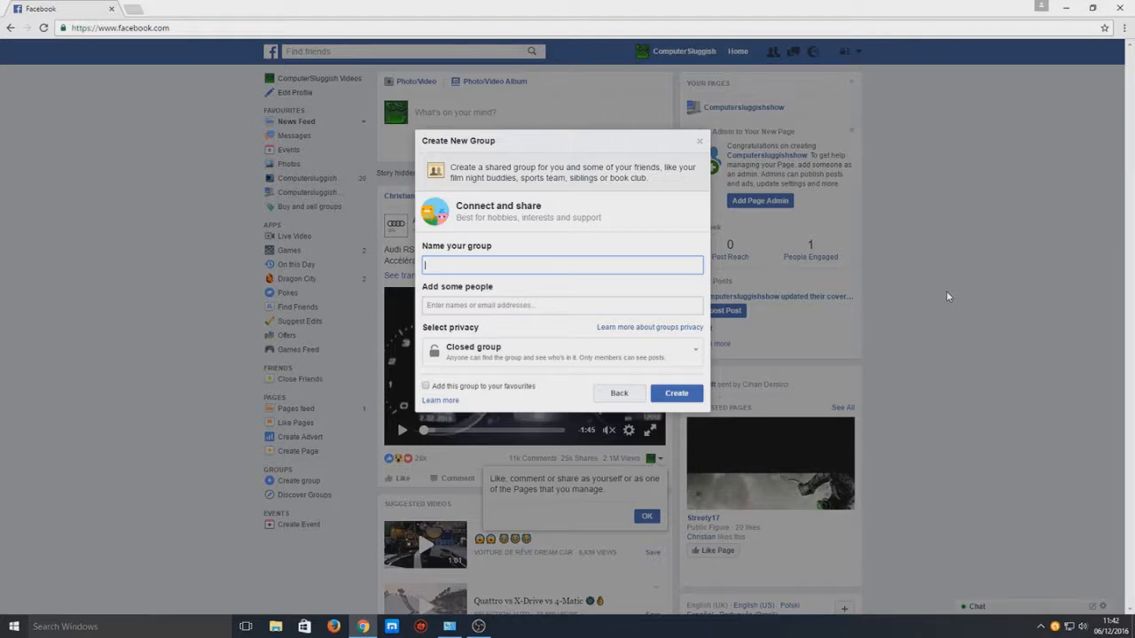
text(IT Intrest)
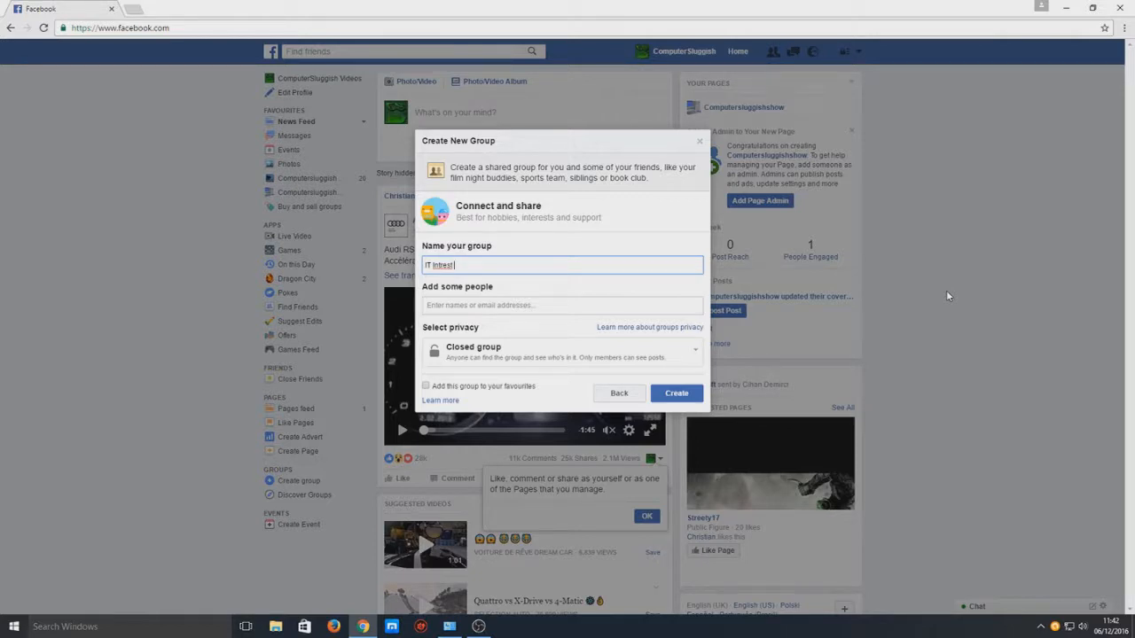
text(Group)
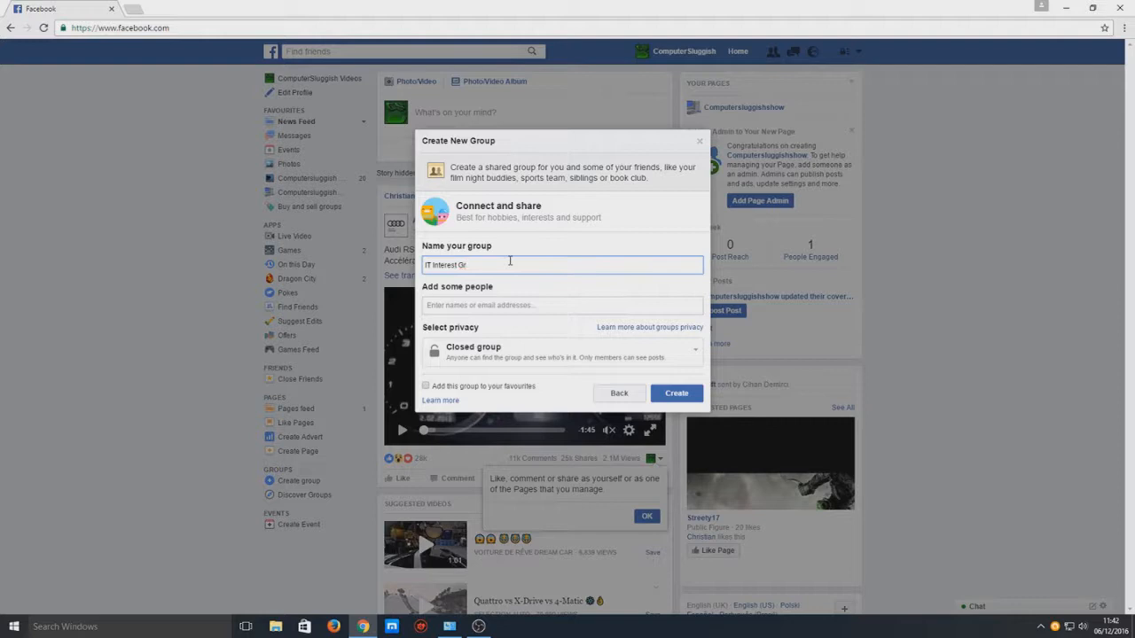
text(oup)
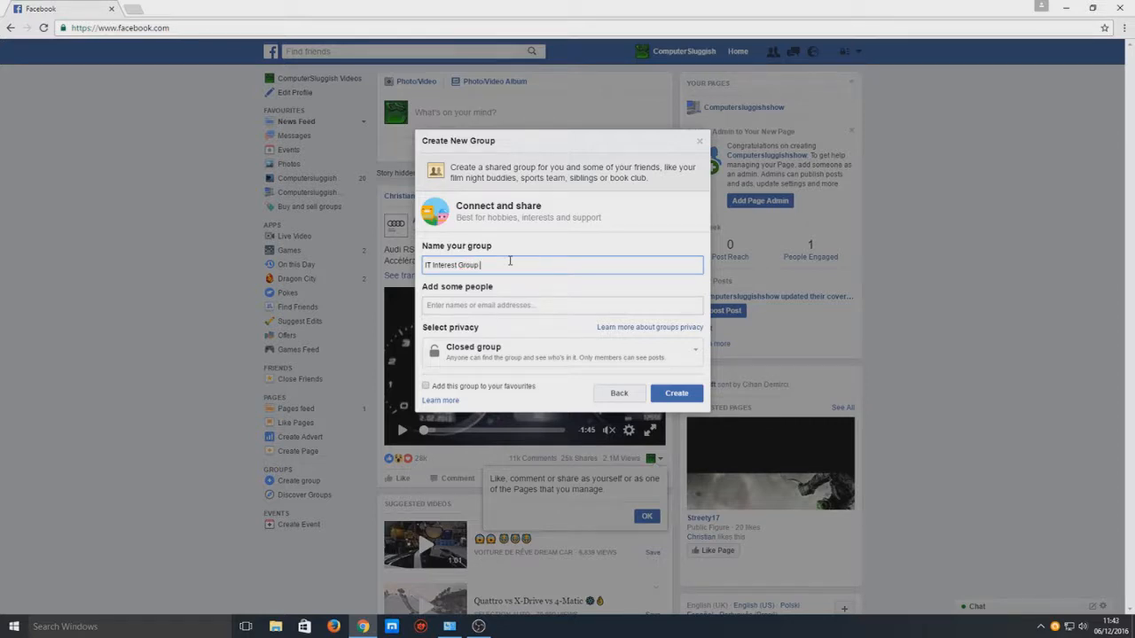
text(CS)
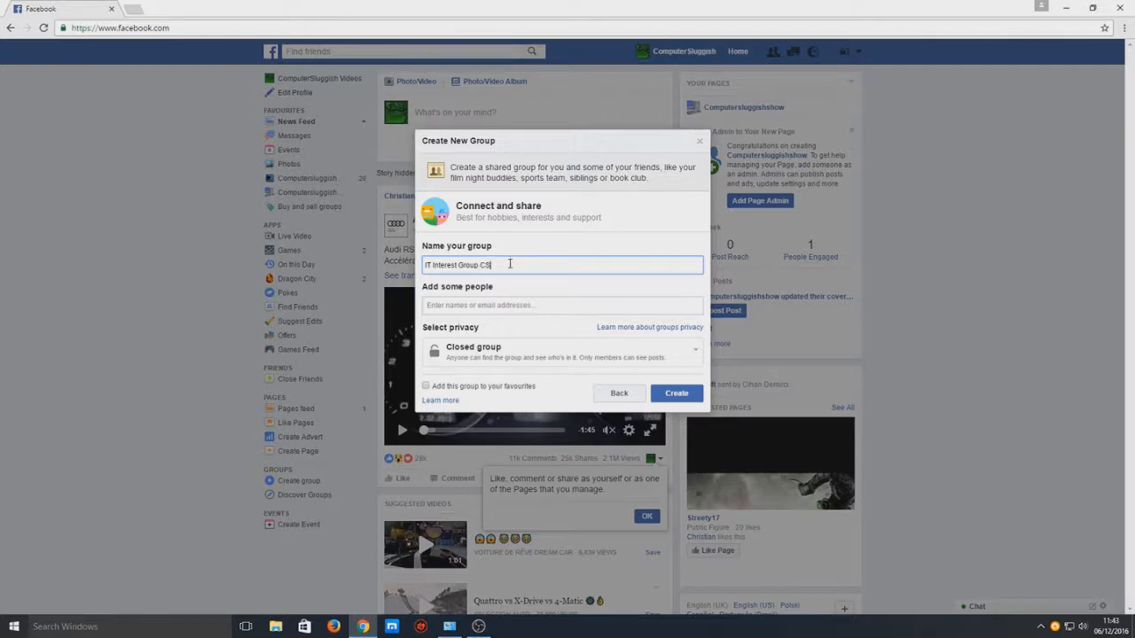
mouse_move(544, 241)
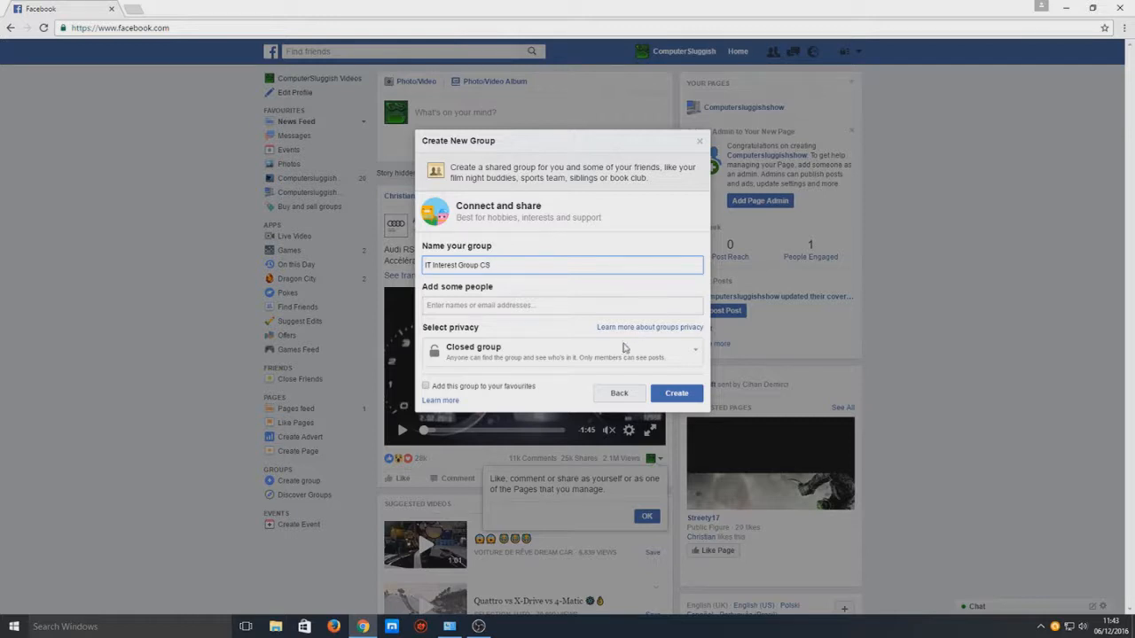
Set the group's privacy to Public group and keep it added to favourites
click(561, 305)
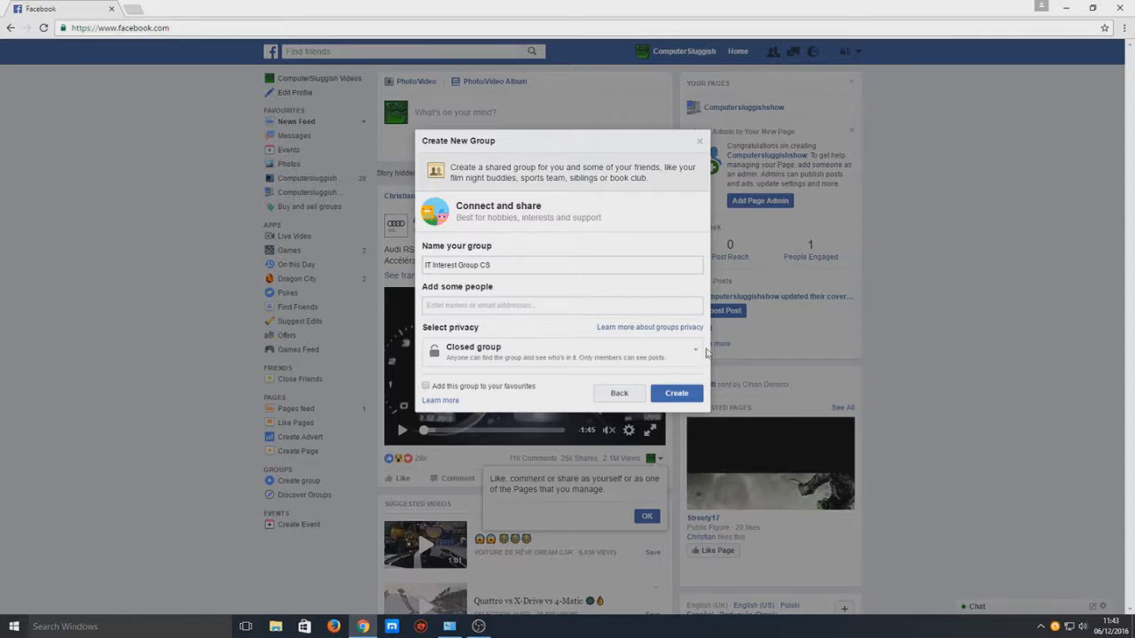
click(561, 351)
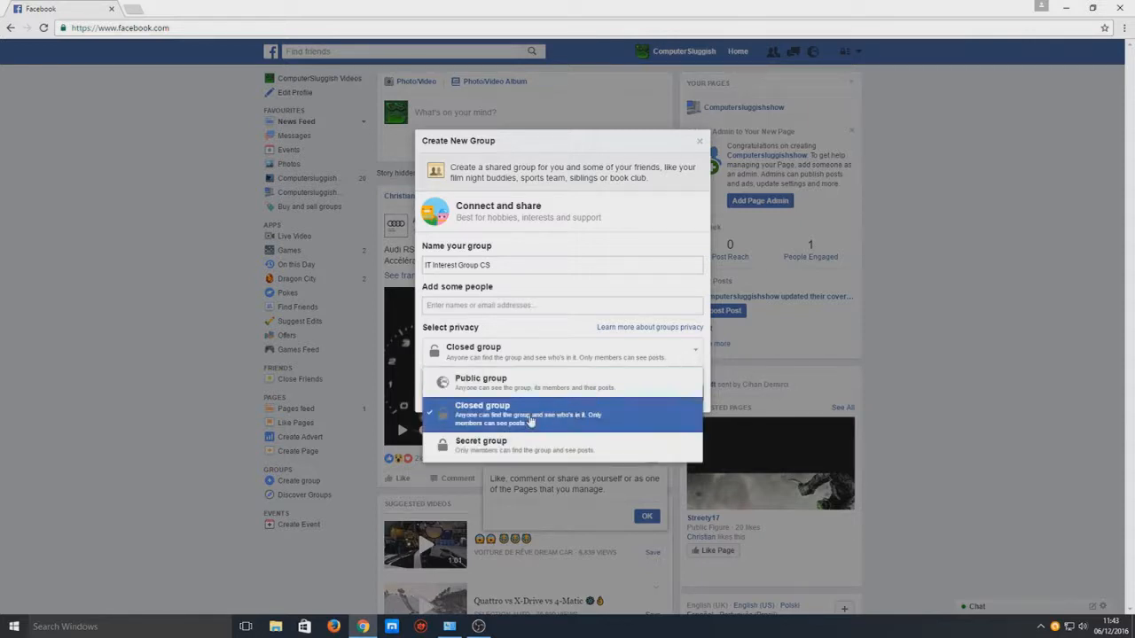
mouse_move(645, 422)
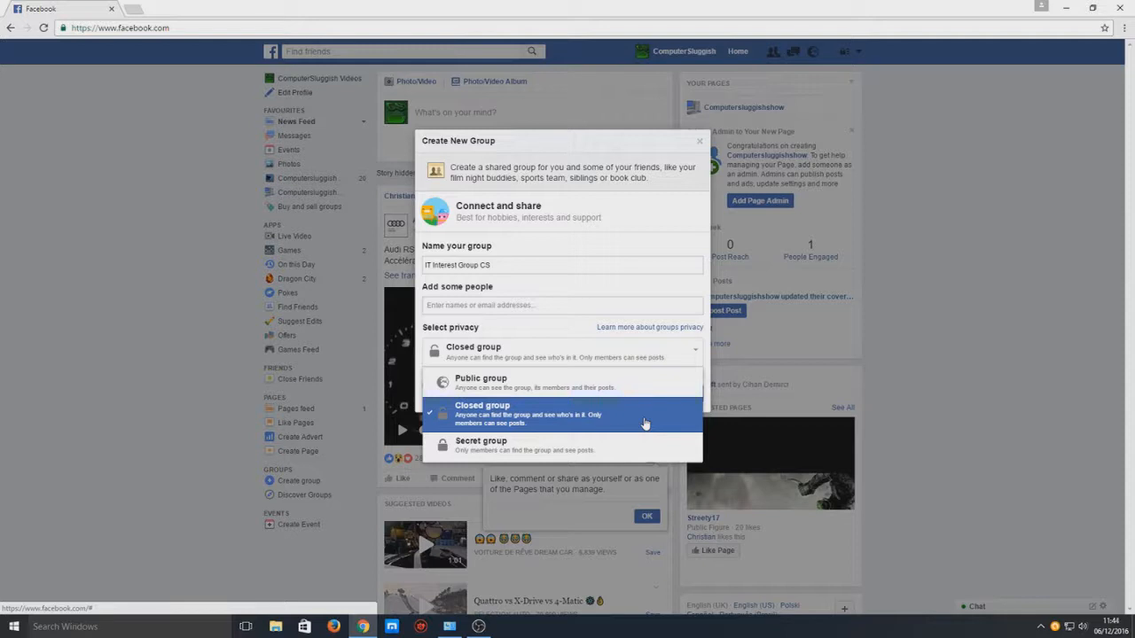
click(480, 381)
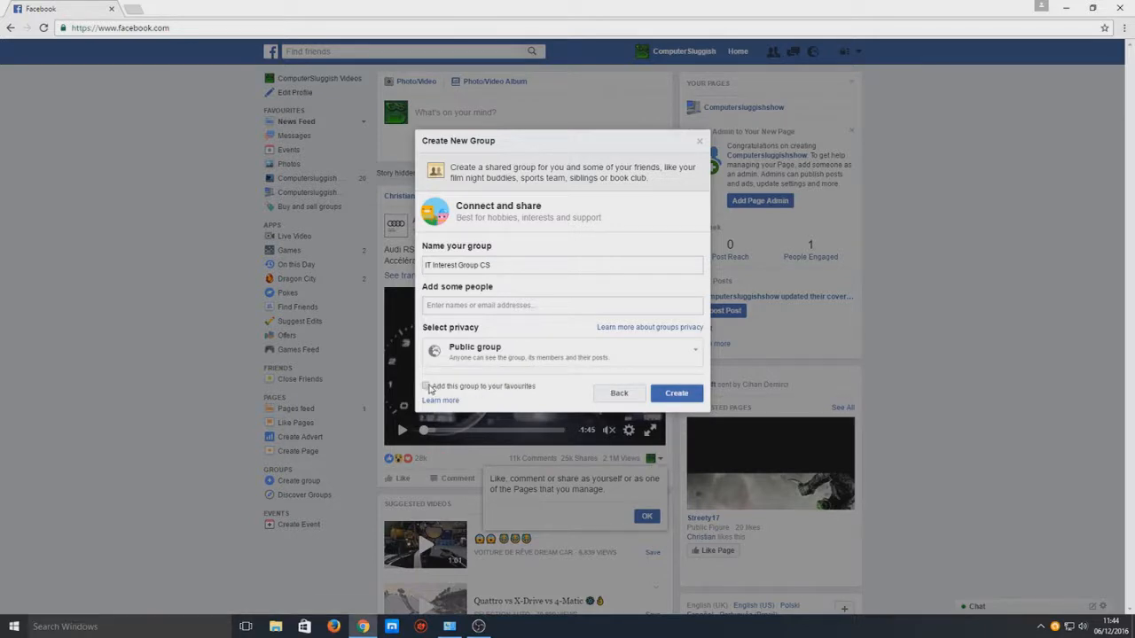
click(426, 386)
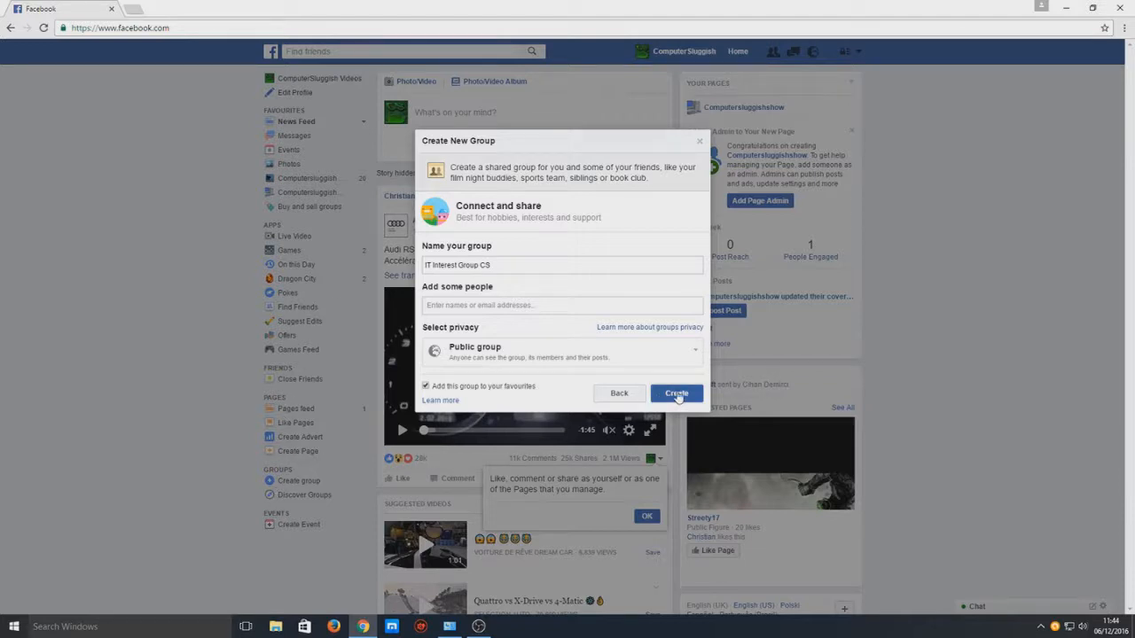
Add a friend as a member after the warning and submit the group for creation
click(677, 393)
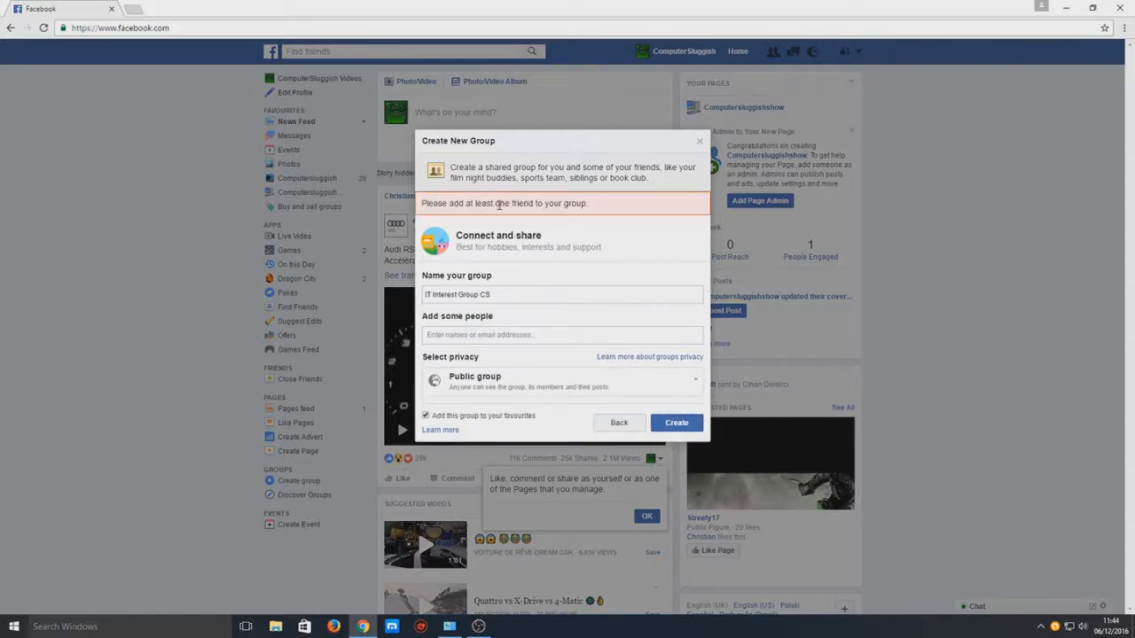
mouse_move(716, 351)
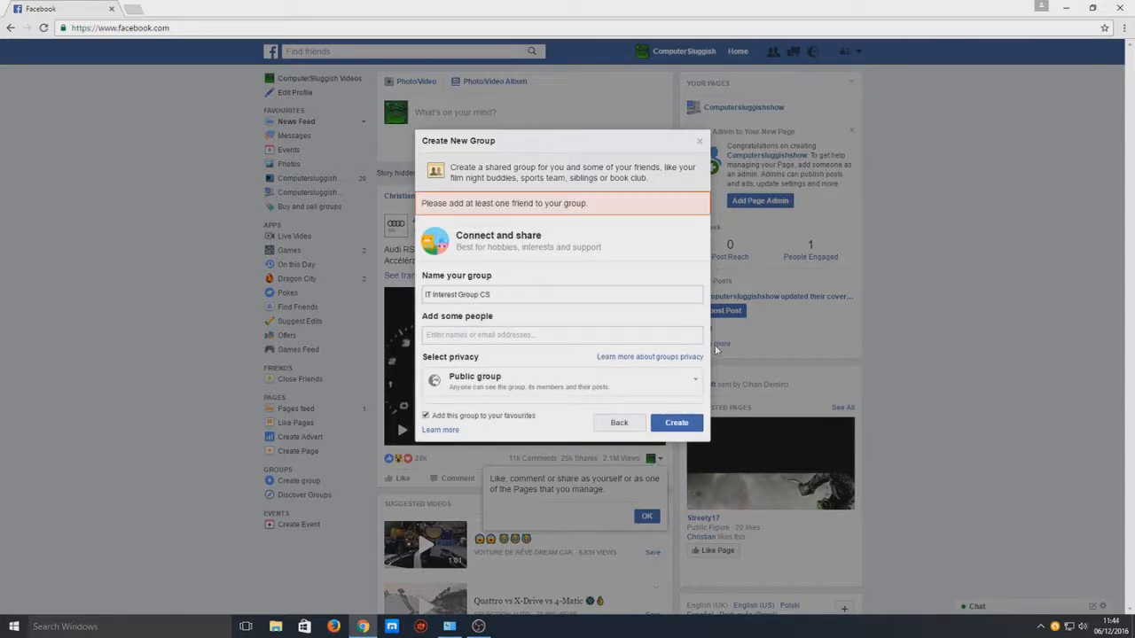
click(560, 335)
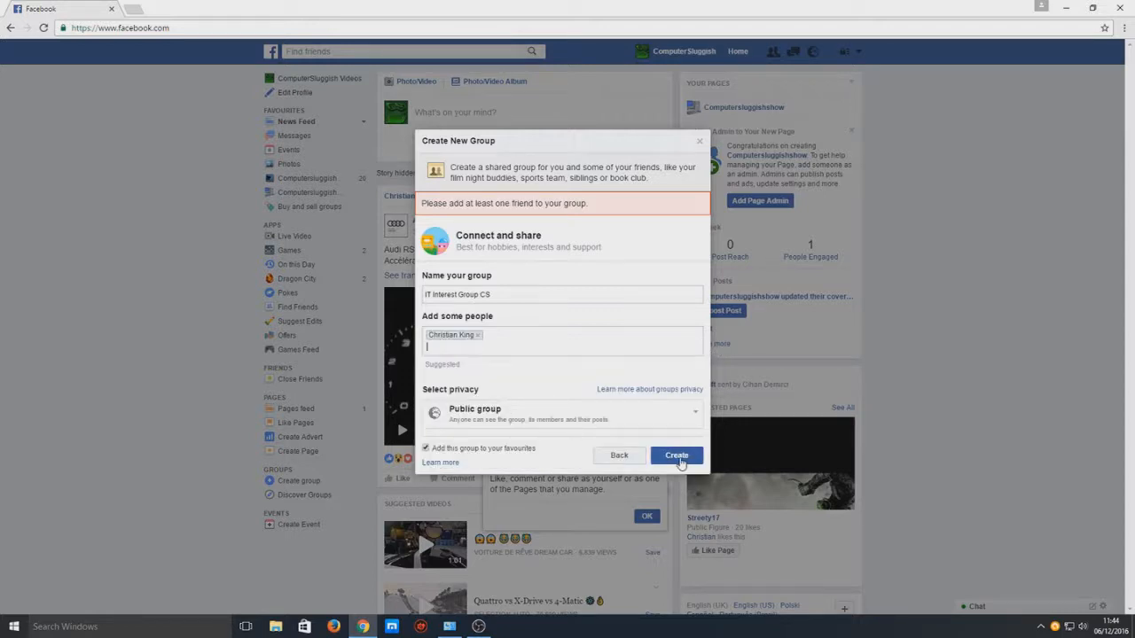
click(677, 454)
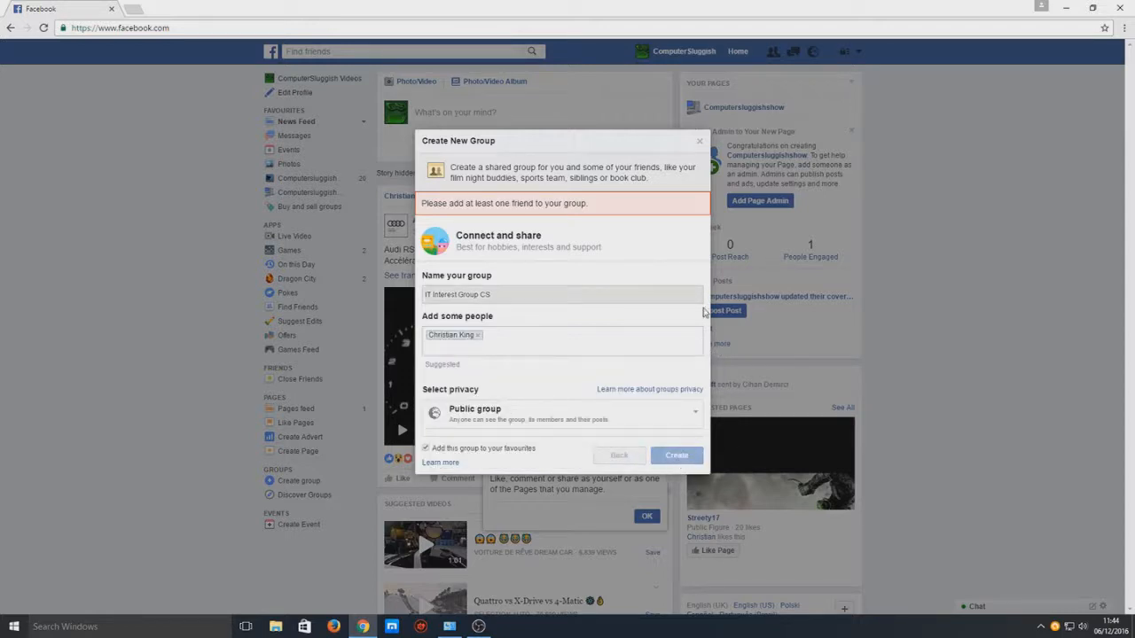
Finish creating the public group IT Interest Group CS with two members
click(677, 454)
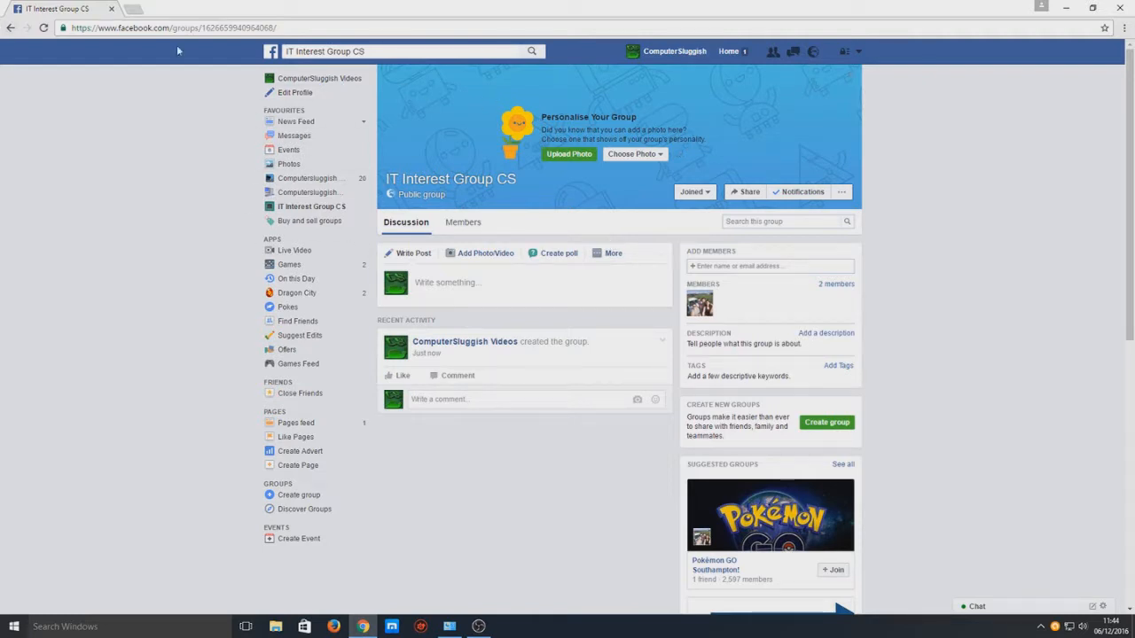
right_click(204, 28)
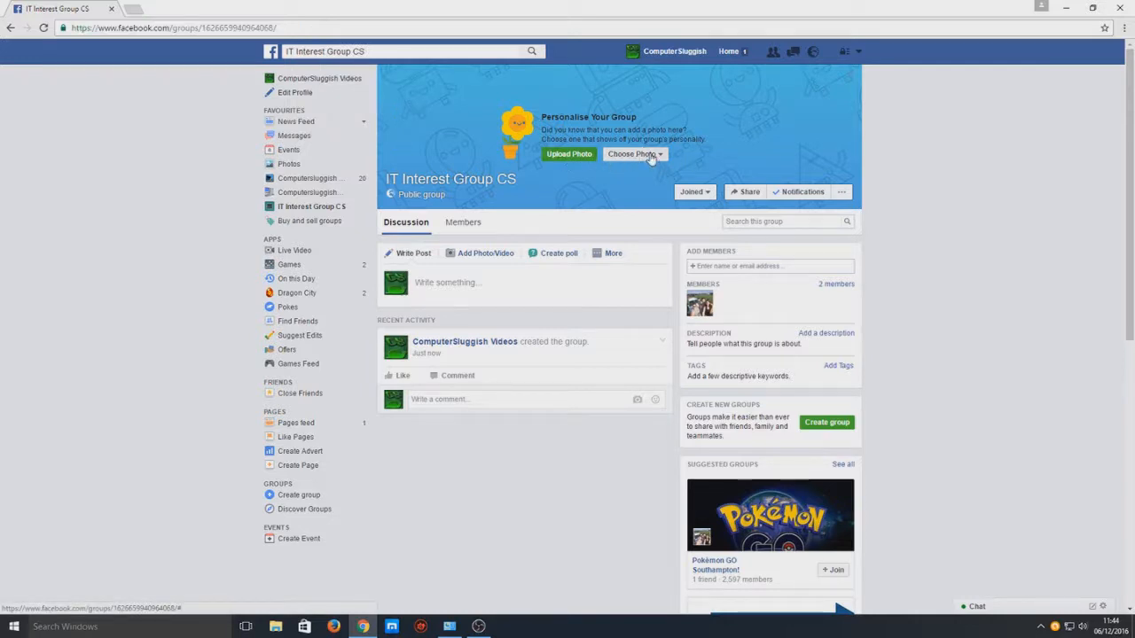
click(635, 153)
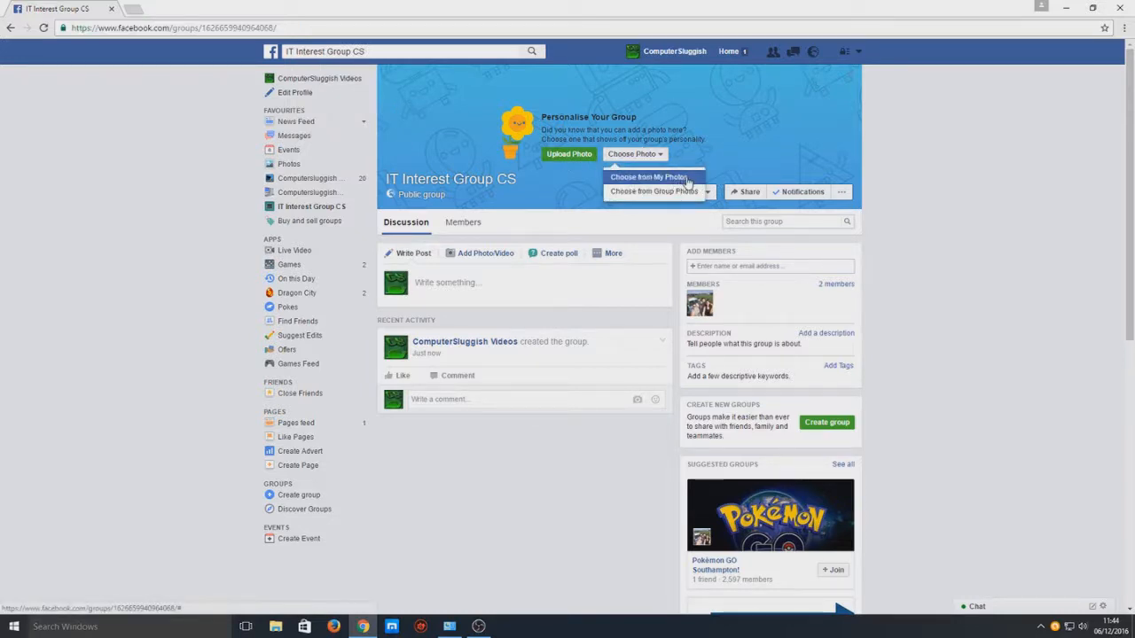
click(653, 175)
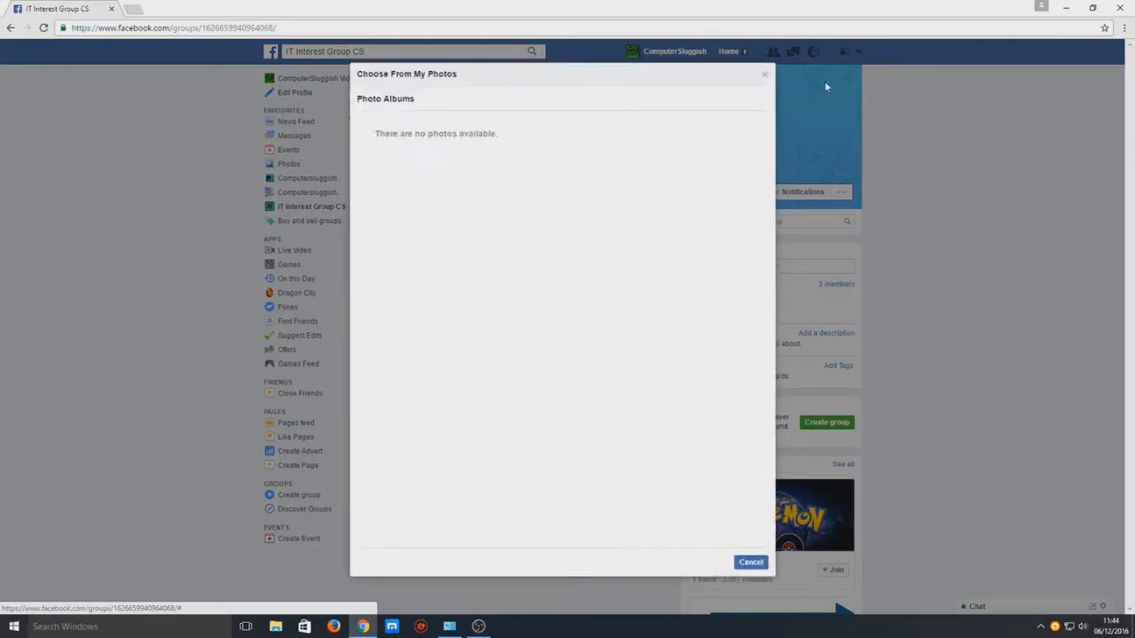
click(748, 560)
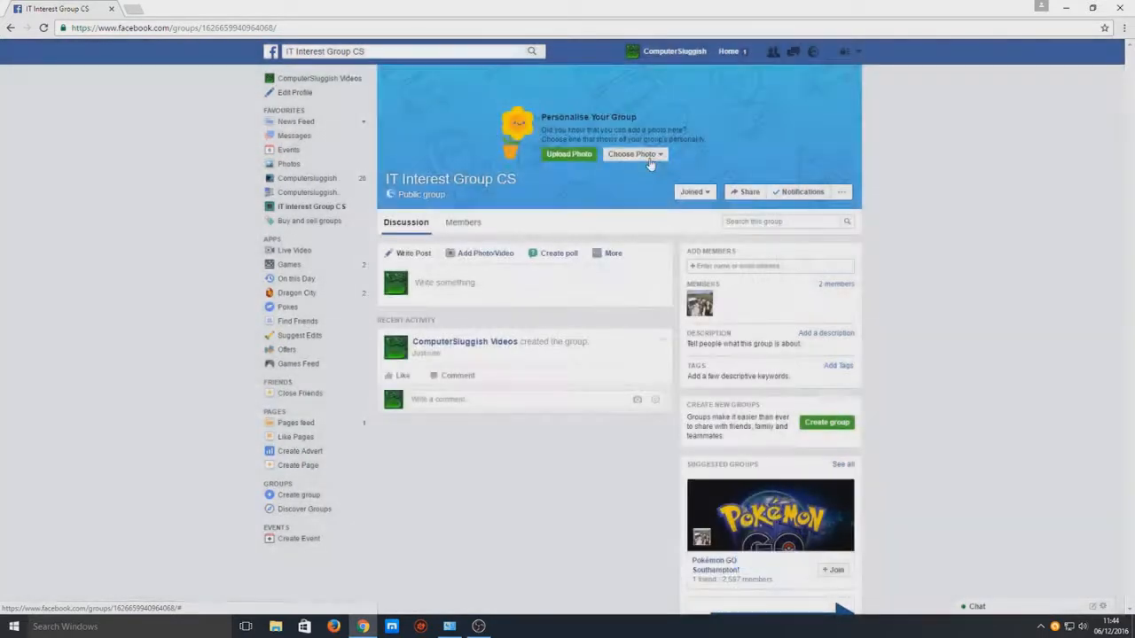
click(631, 153)
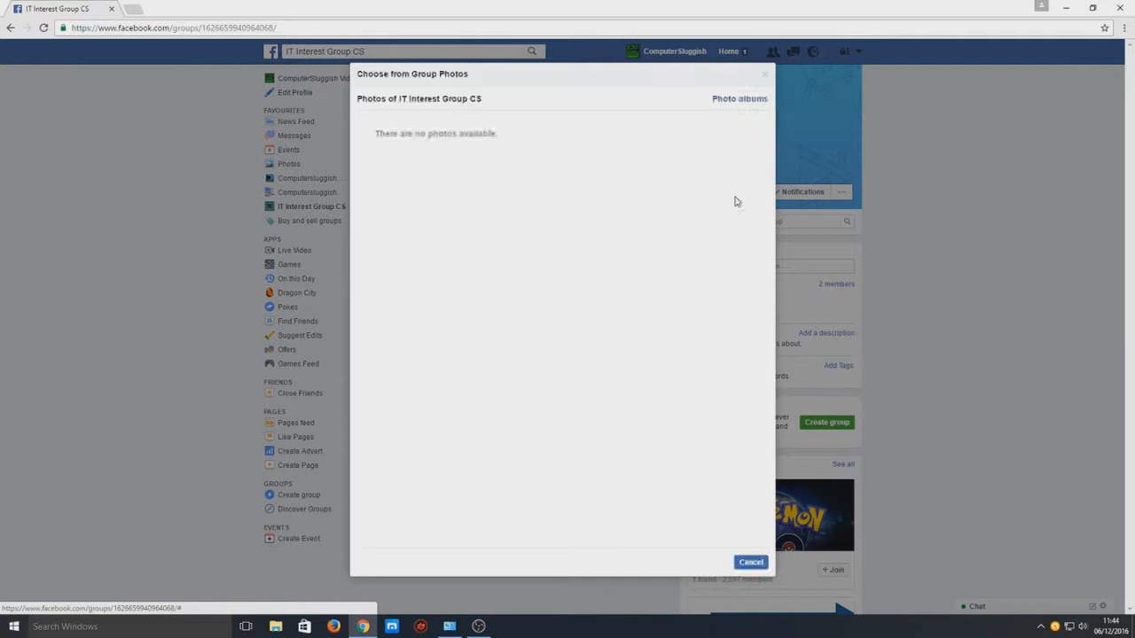
click(748, 560)
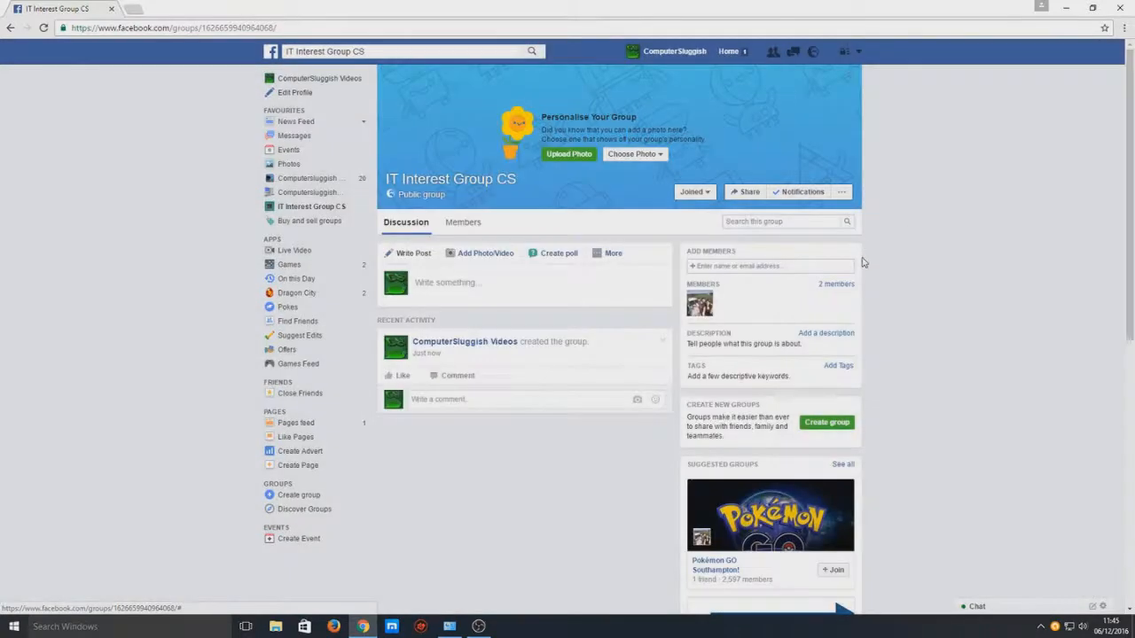
mouse_move(567, 153)
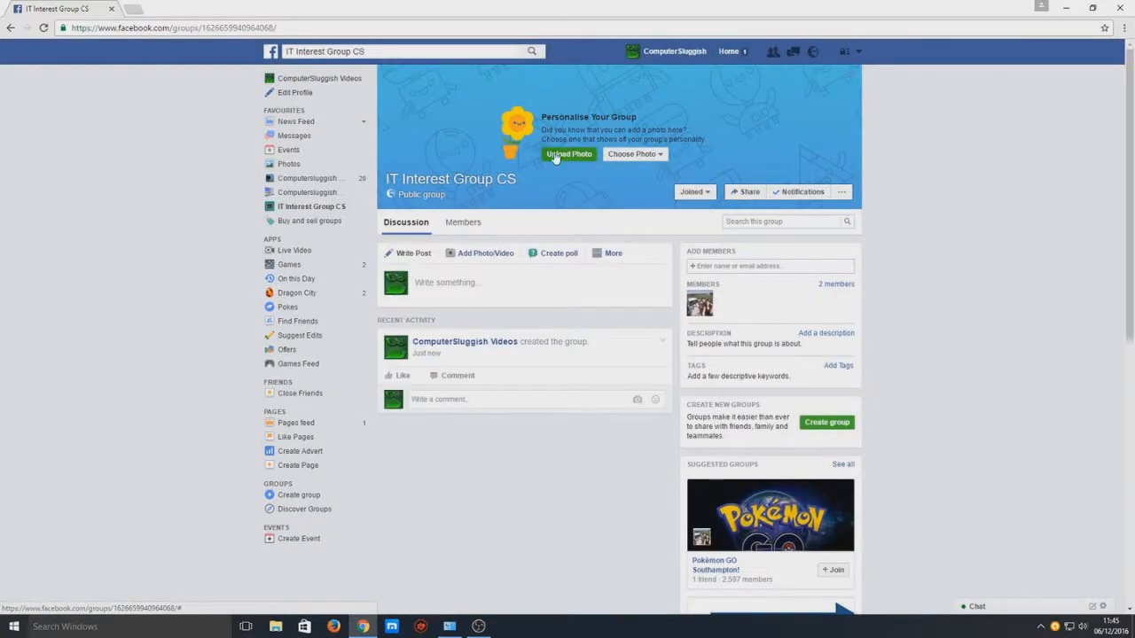
mouse_move(592, 198)
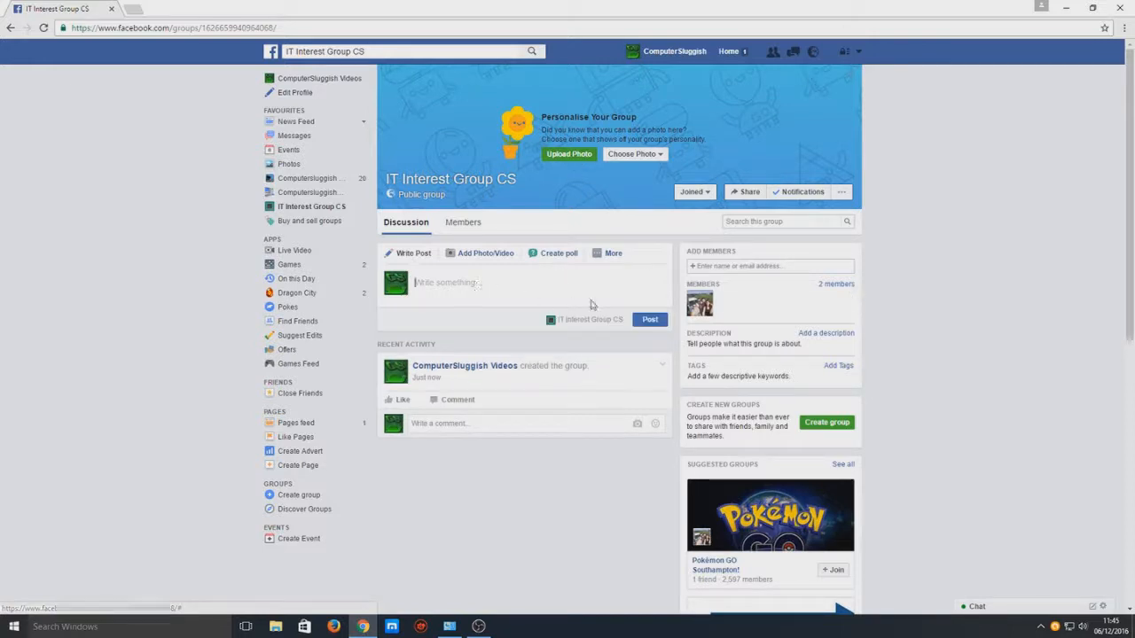
Write a first post reading 'test' in the group discussion
text(test)
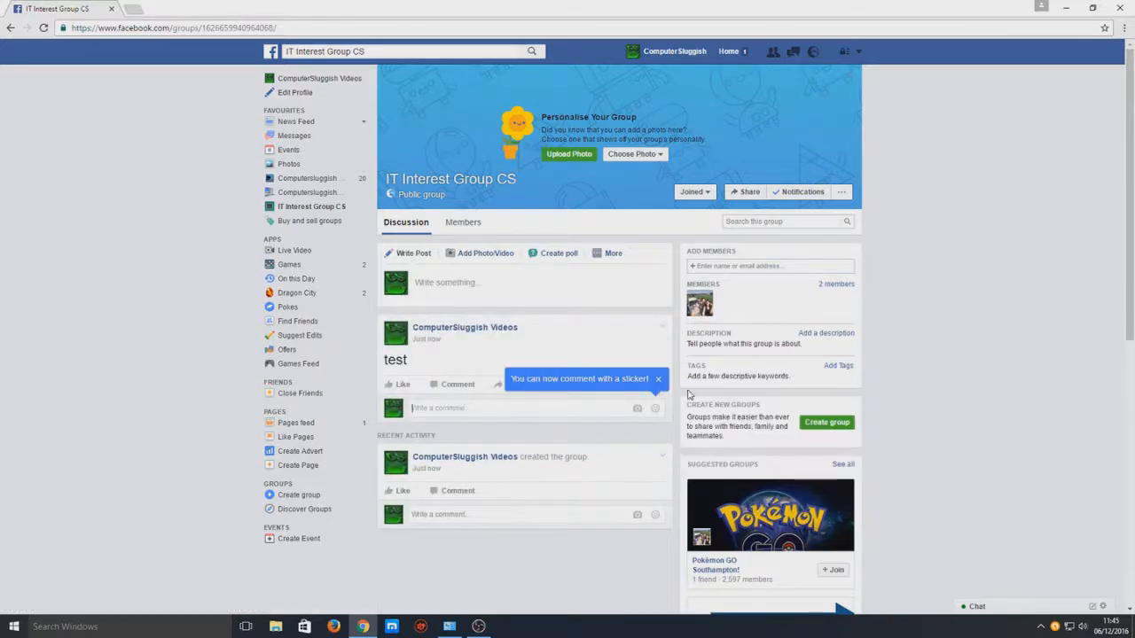
mouse_move(620, 408)
text(hwafoihefa)
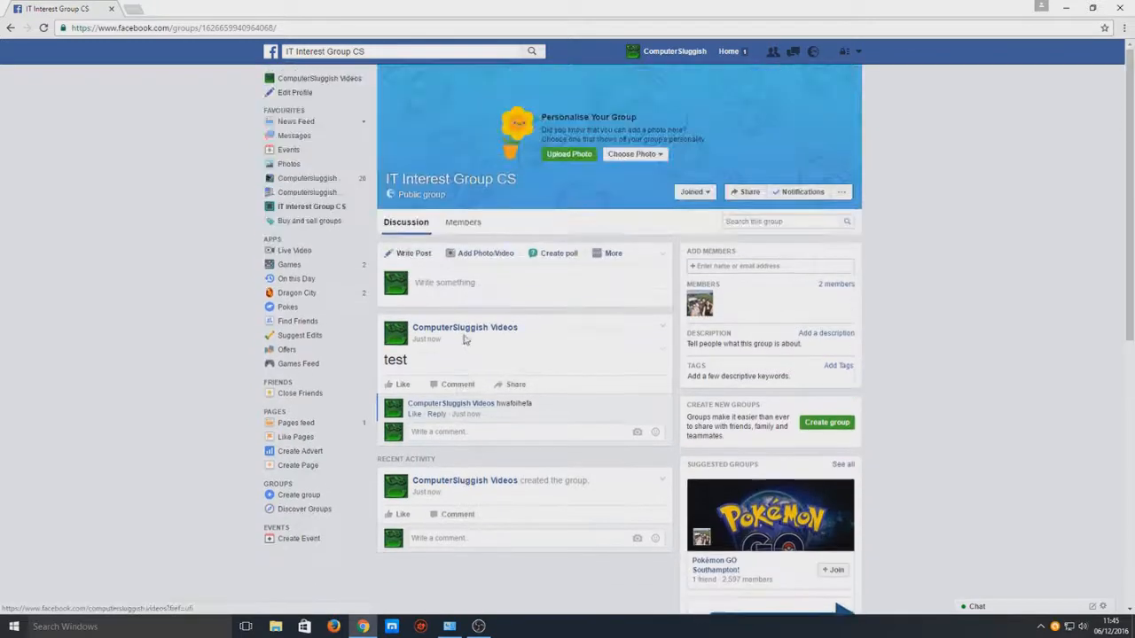
click(461, 223)
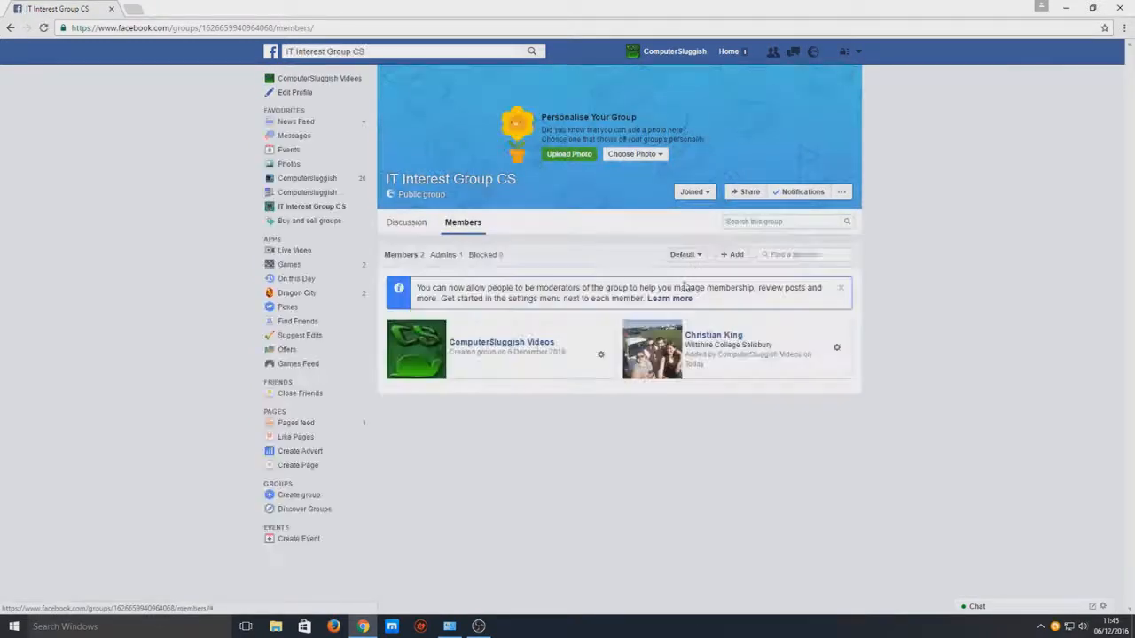
click(406, 223)
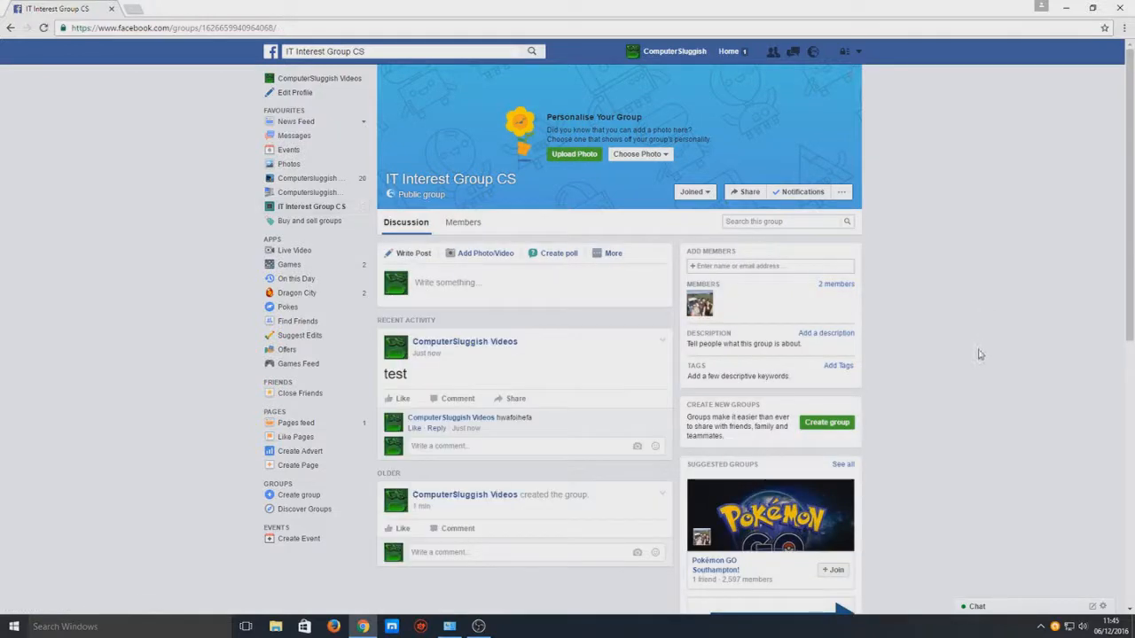
mouse_move(961, 374)
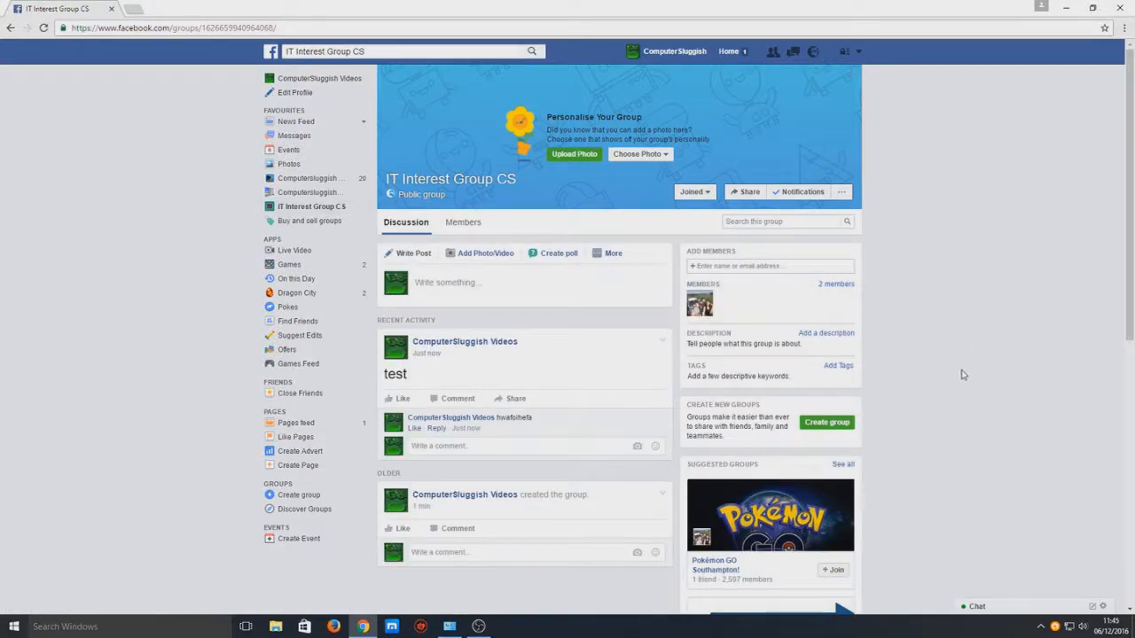